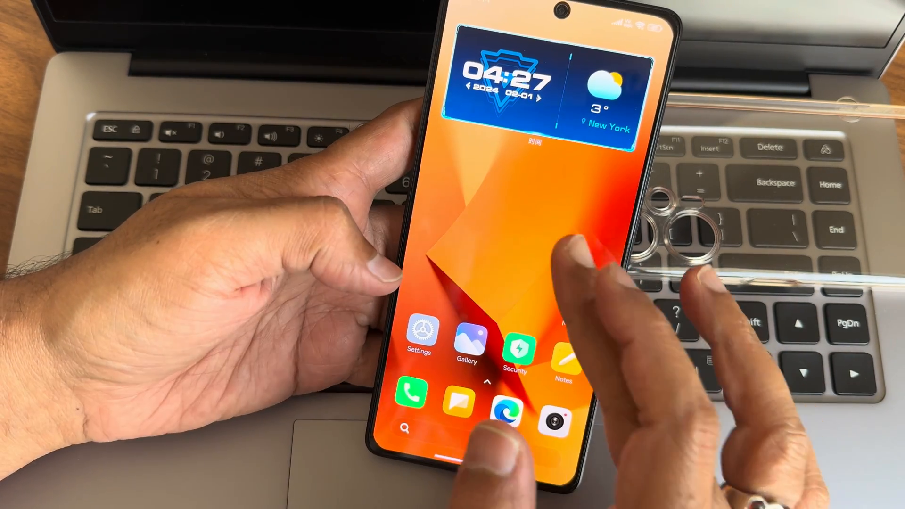
Step: Open Settings and reach About phone > Detailed info and specs for the POCO F5
{"action": "left_click", "coordinate": [419, 334]}
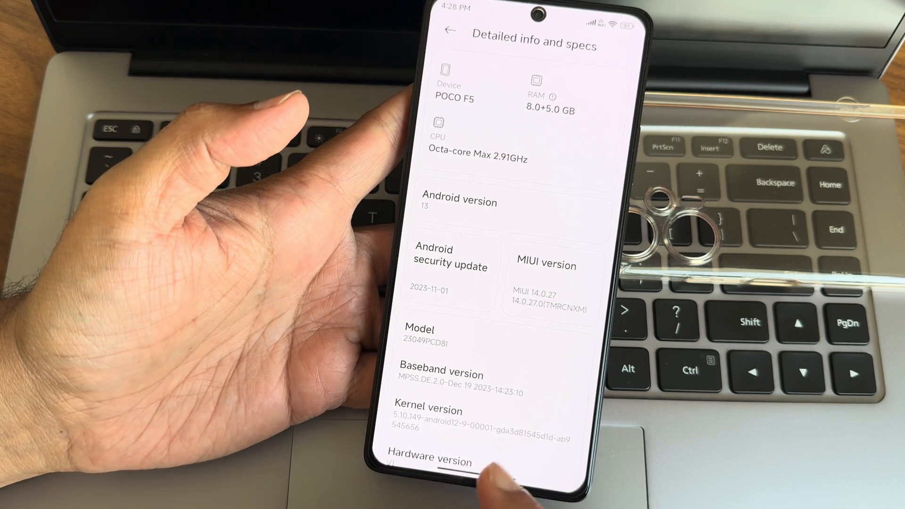
Step: Scroll through the POCO F5 specs, then leave the page for the app drawer
{"action": "scroll", "scroll_direction": "up", "scroll_amount": 3}
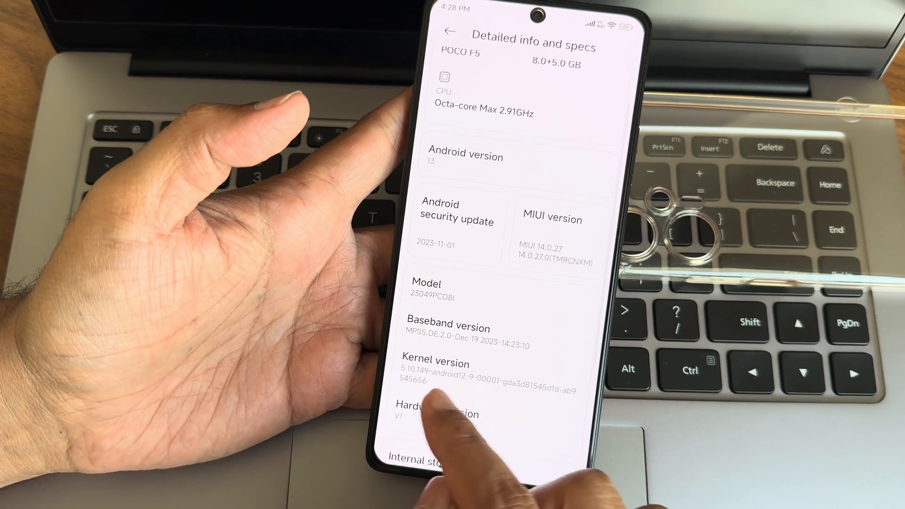
{"action": "scroll", "scroll_direction": "up", "scroll_amount": 3}
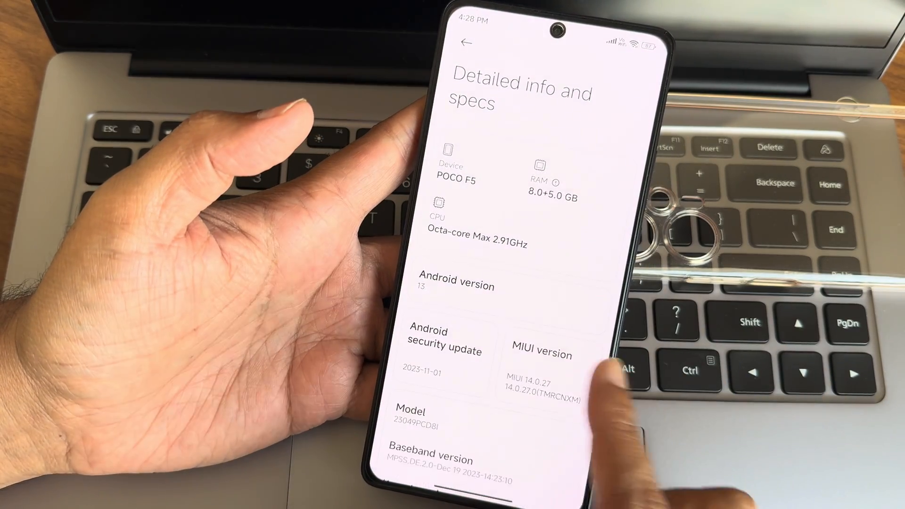
{"action": "left_click", "coordinate": [467, 44]}
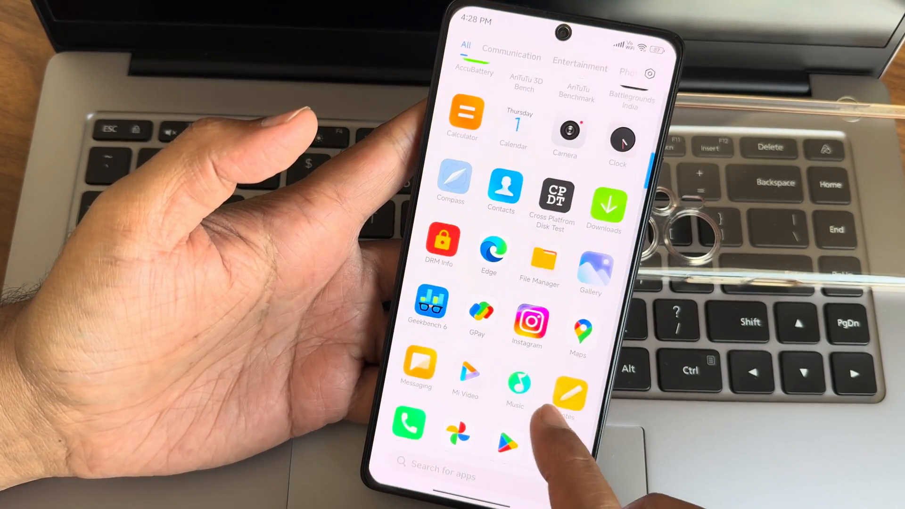
Step: Search Settings for 'googl', cancel the results, and return to the home screen
{"action": "scroll", "scroll_direction": "up", "scroll_amount": 3}
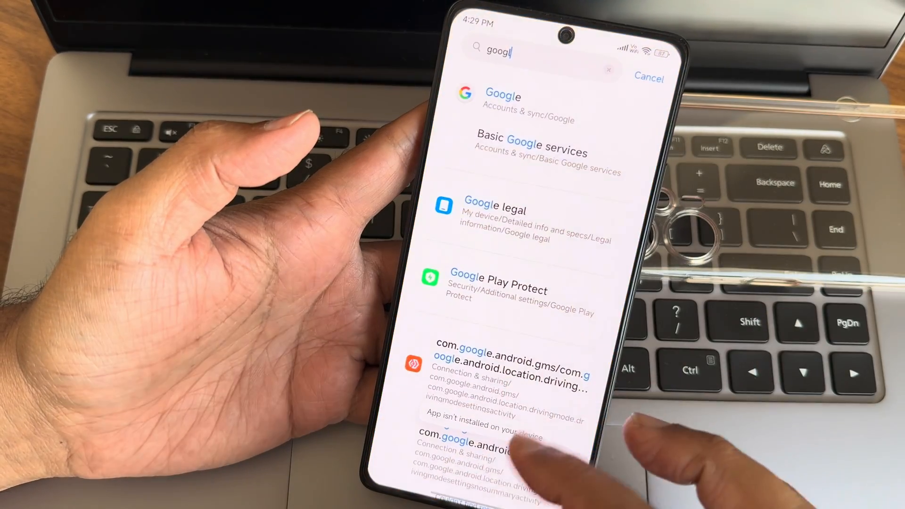
{"action": "left_click", "coordinate": [648, 77]}
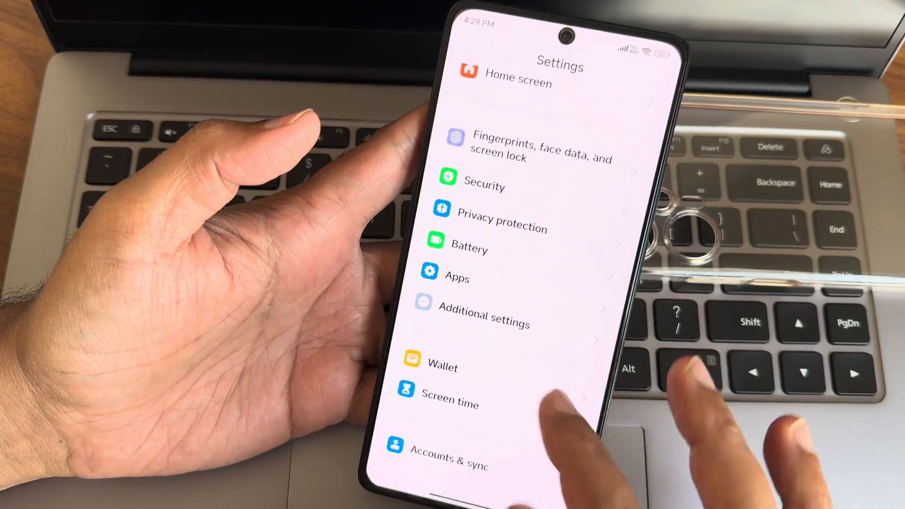
{"action": "scroll", "scroll_direction": "down", "scroll_amount": 3}
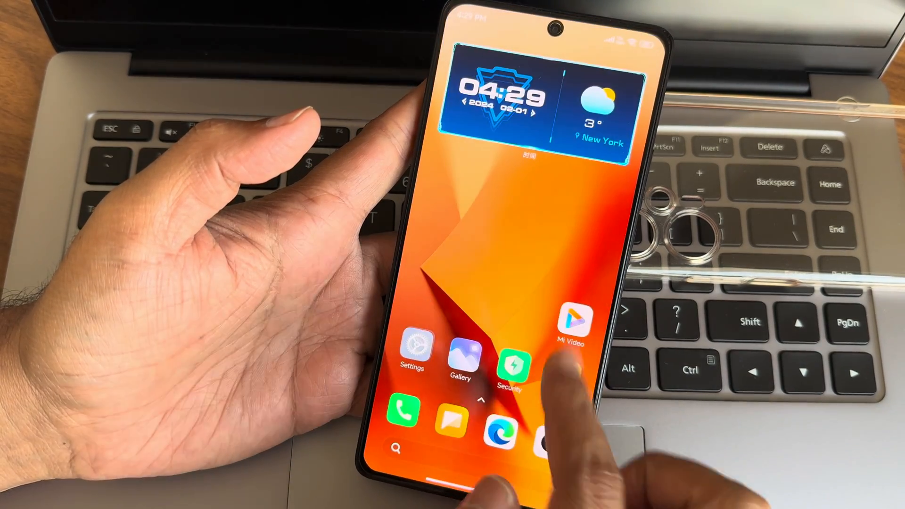
Step: Open the Phone dialer's settings and go into Advanced settings
{"action": "left_click", "coordinate": [401, 413]}
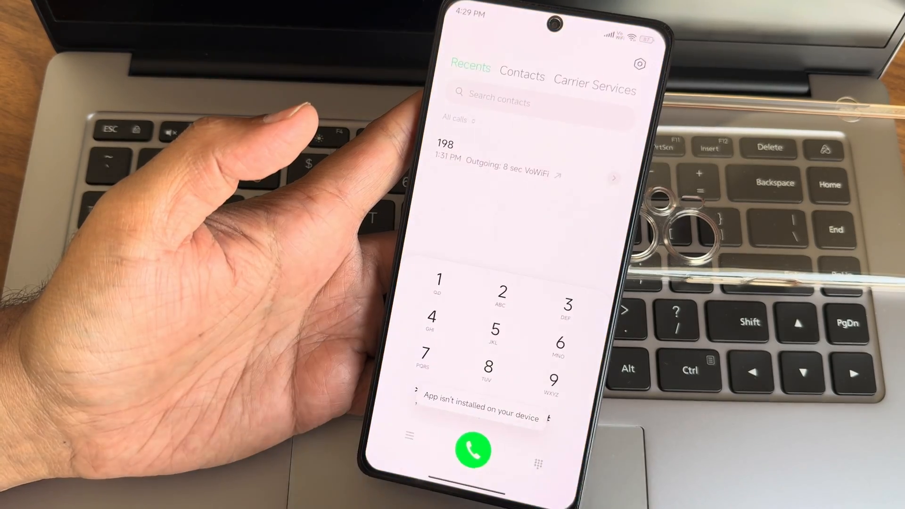
{"action": "left_click", "coordinate": [502, 158]}
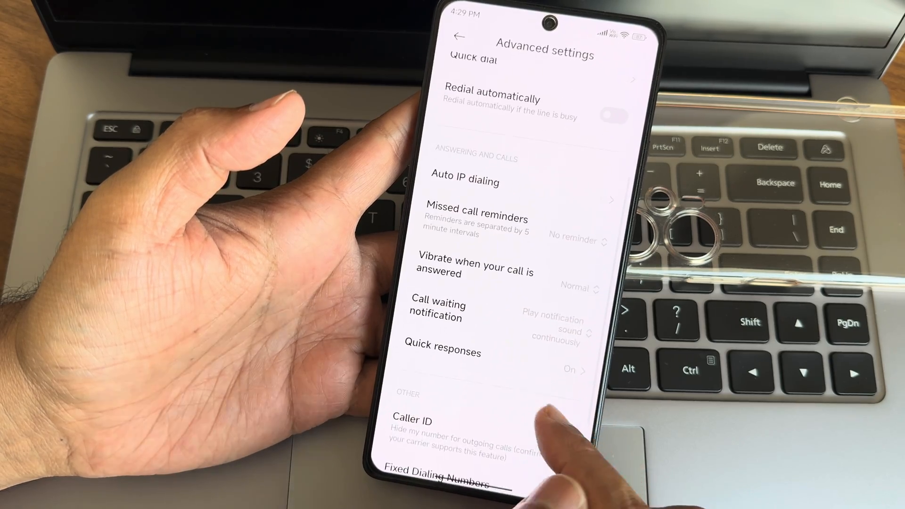
Step: View the Auto IP dialing and Normal/Long DTMF tone options, then open Control Center
{"action": "left_click", "coordinate": [580, 288]}
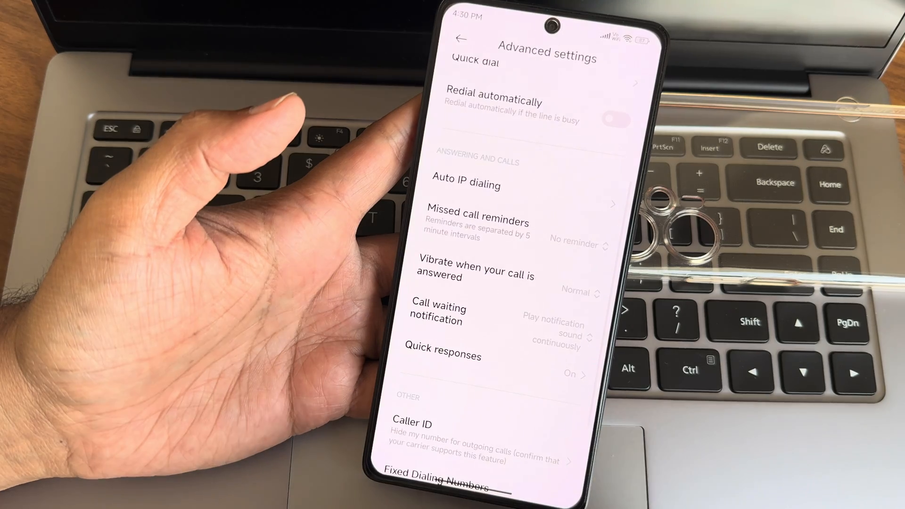
{"action": "left_click", "coordinate": [577, 245]}
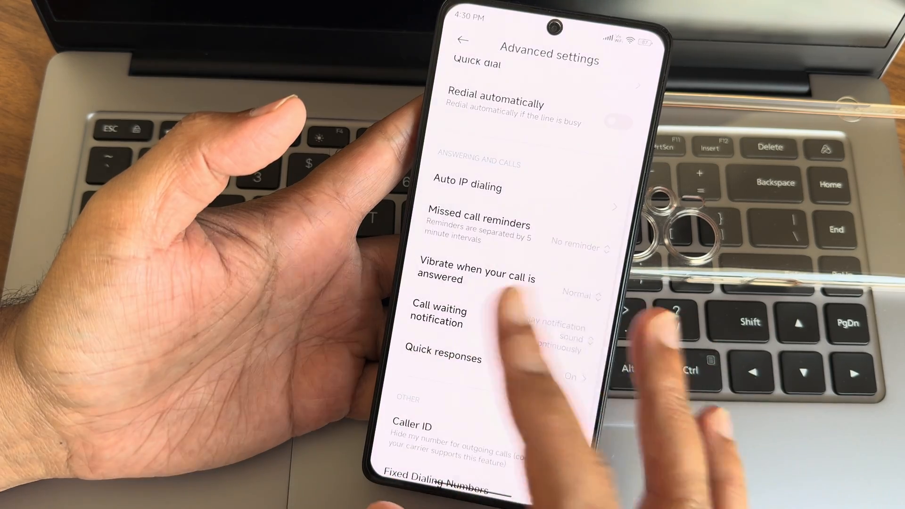
{"action": "left_click", "coordinate": [468, 187]}
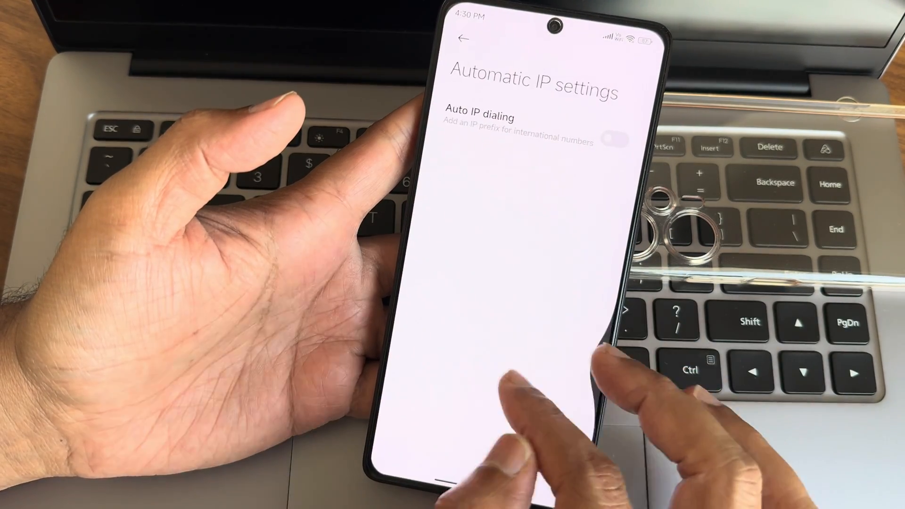
{"action": "left_click", "coordinate": [464, 39]}
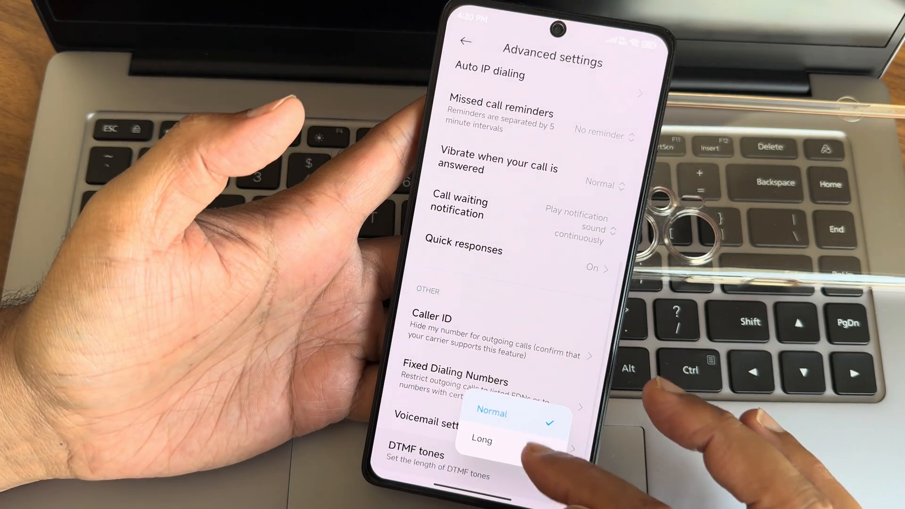
{"action": "left_click", "coordinate": [465, 41]}
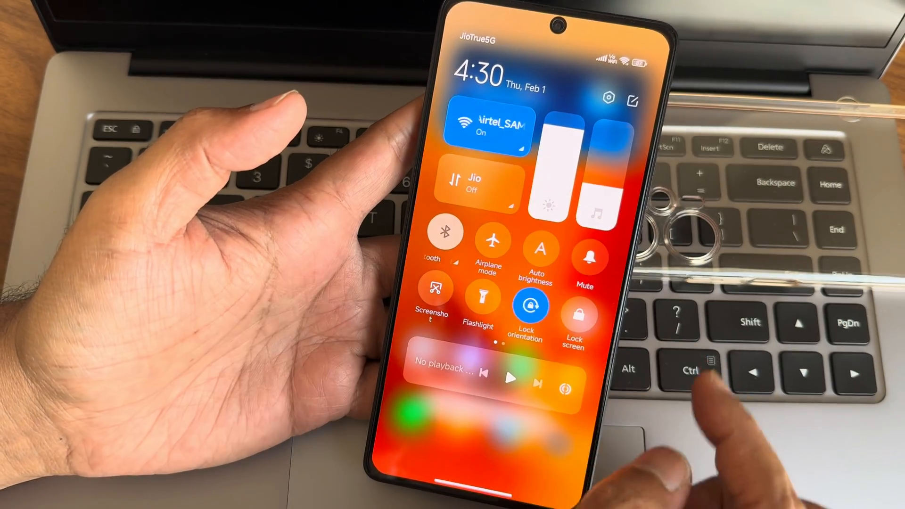
Step: Swipe Control Center away to get back to the home screen's app shortcuts
{"action": "scroll", "scroll_direction": "left", "scroll_amount": 3}
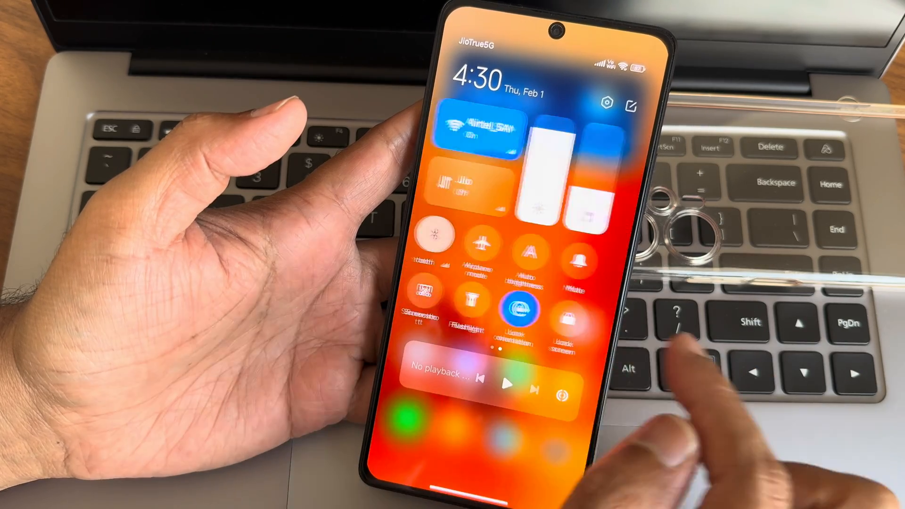
{"action": "scroll", "scroll_direction": "left", "scroll_amount": 3}
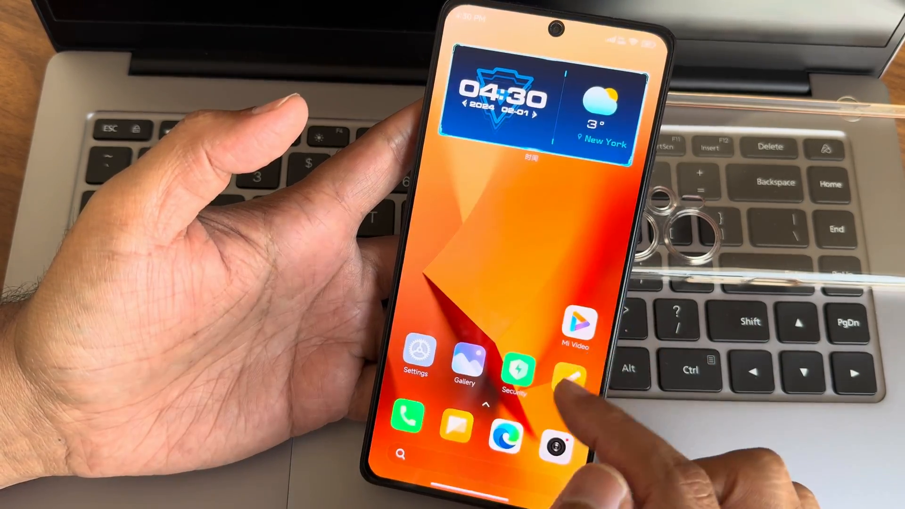
Step: Open a photo in Gallery and show its More actions list
{"action": "left_click", "coordinate": [467, 355]}
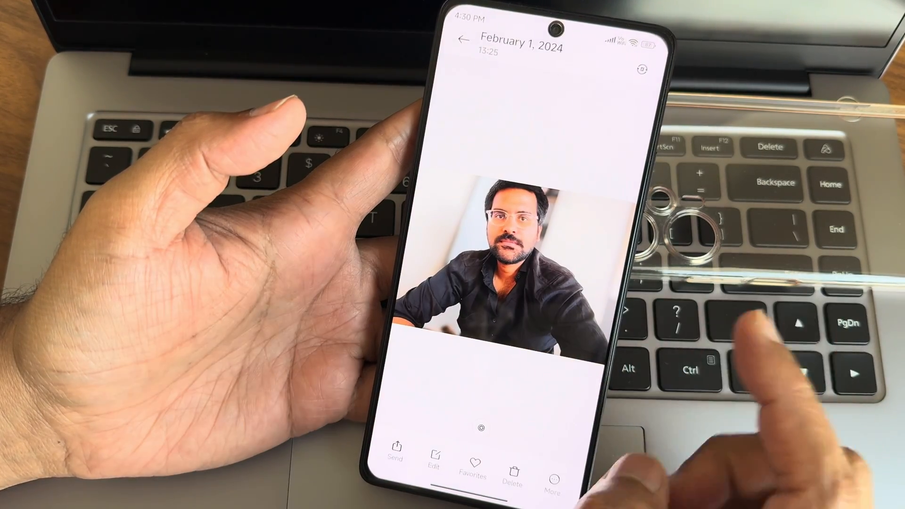
{"action": "left_click", "coordinate": [552, 473]}
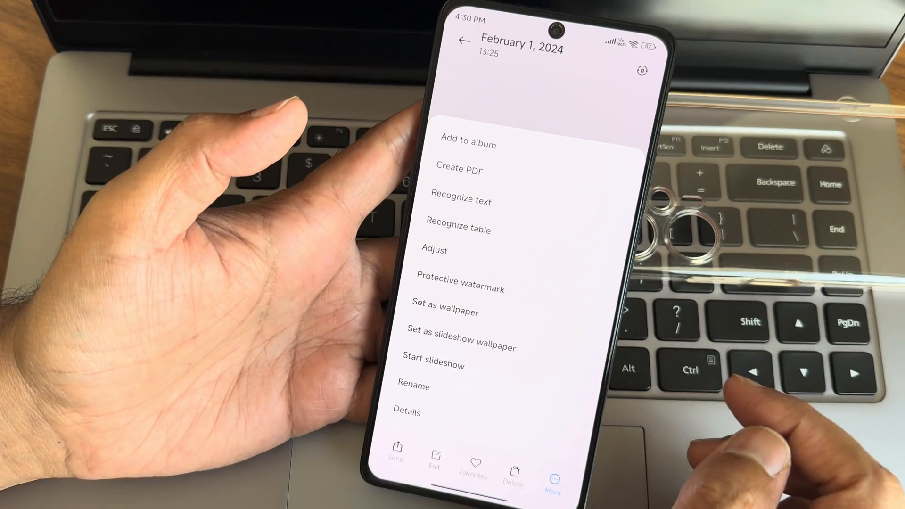